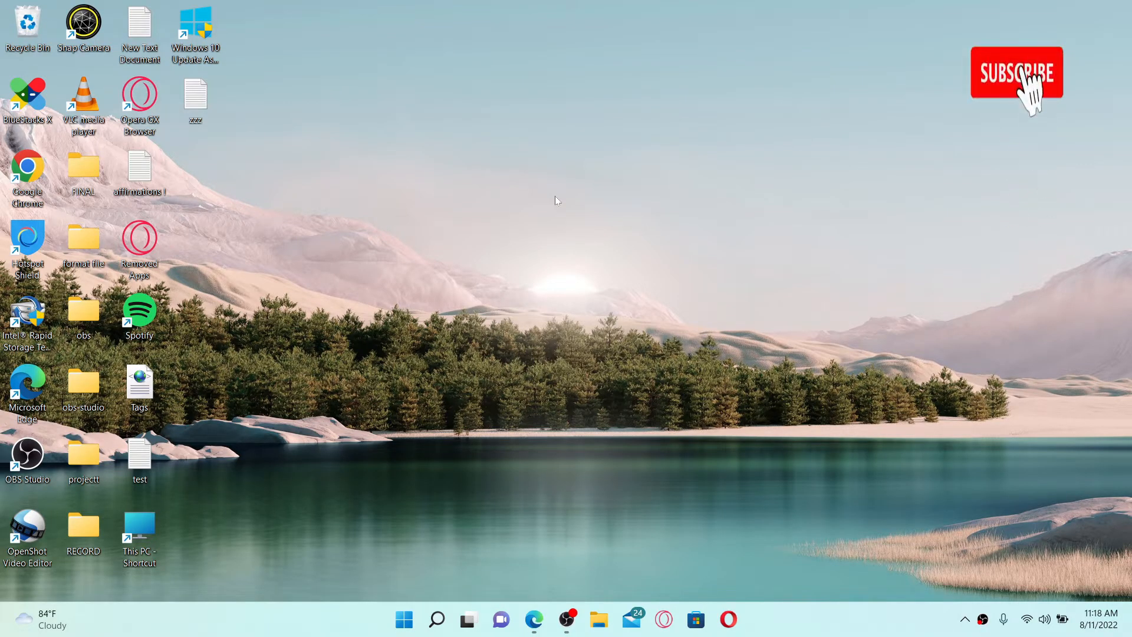
- Launch Microsoft Edge from the desktop shortcut
{"action": "left_click", "coordinate": [1017, 72]}
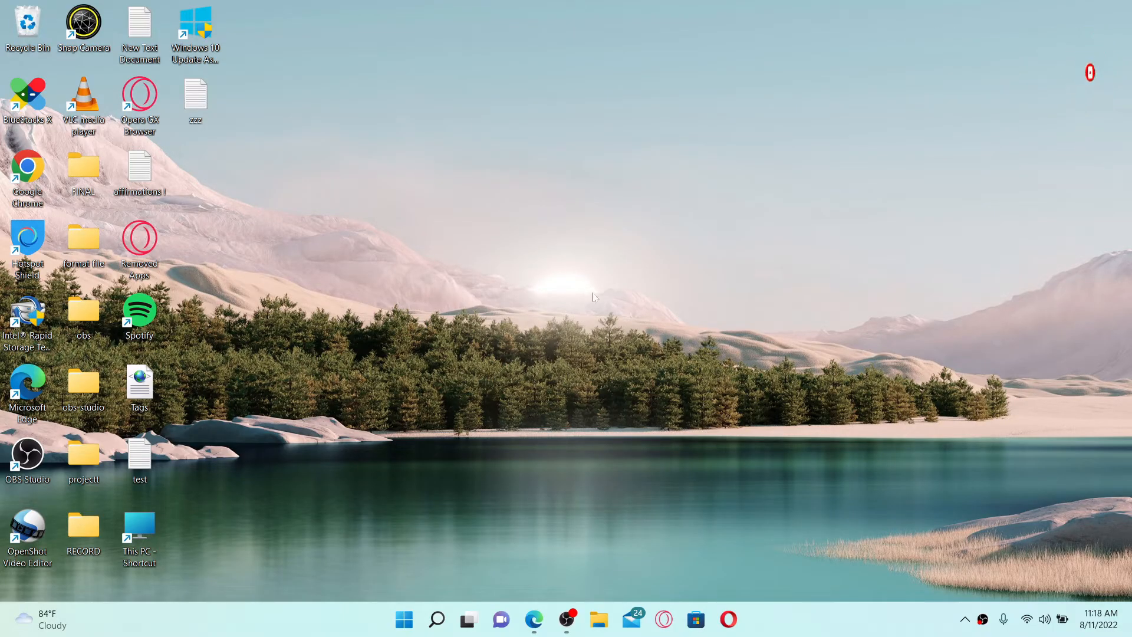
{"action": "mouse_move", "coordinate": [533, 619]}
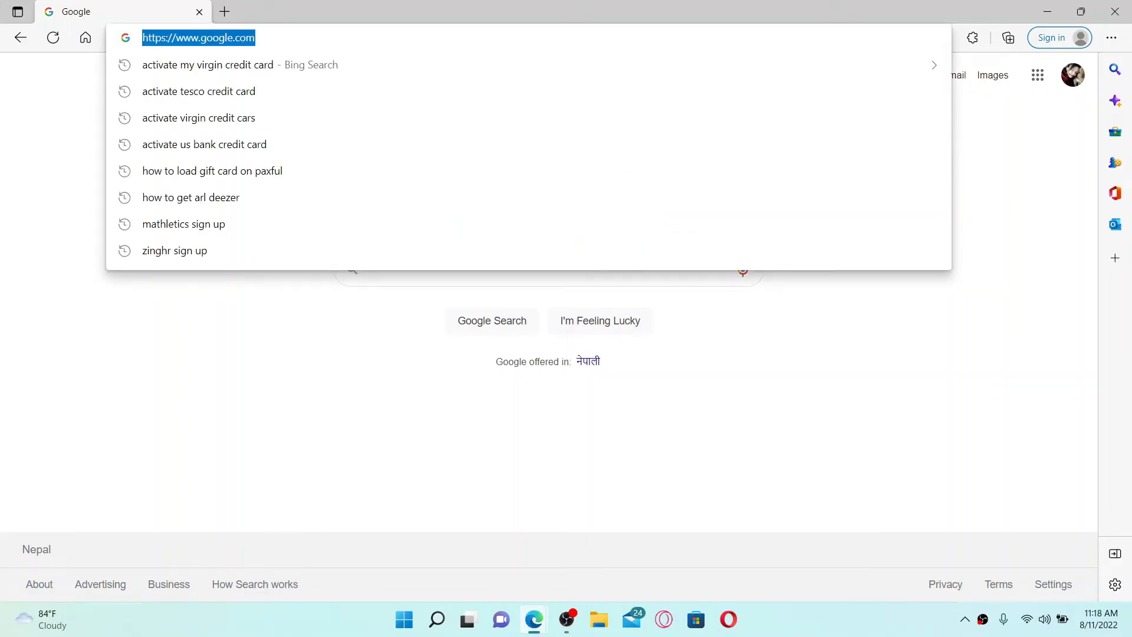
- Navigate to my.virginmoney.com.au, the Virgin Money credit card sign-on site
{"action": "type", "text": "my.virginmoney.com."}
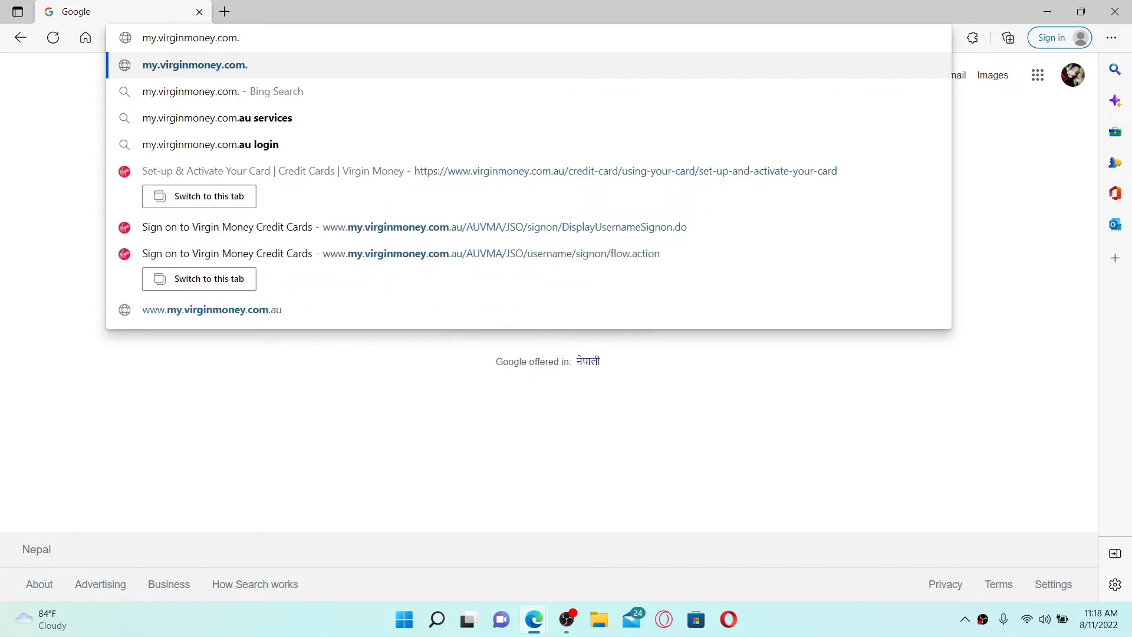
{"action": "type", "text": "au"}
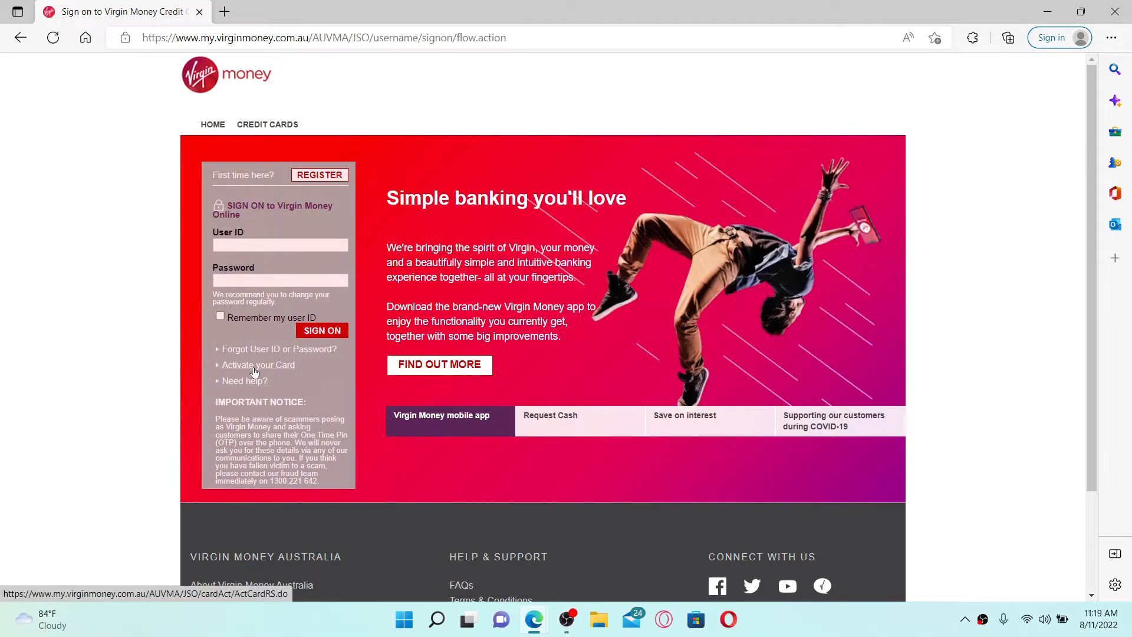
- Open the 'Activate your Card' page from the sign-on screen
{"action": "left_click", "coordinate": [280, 245]}
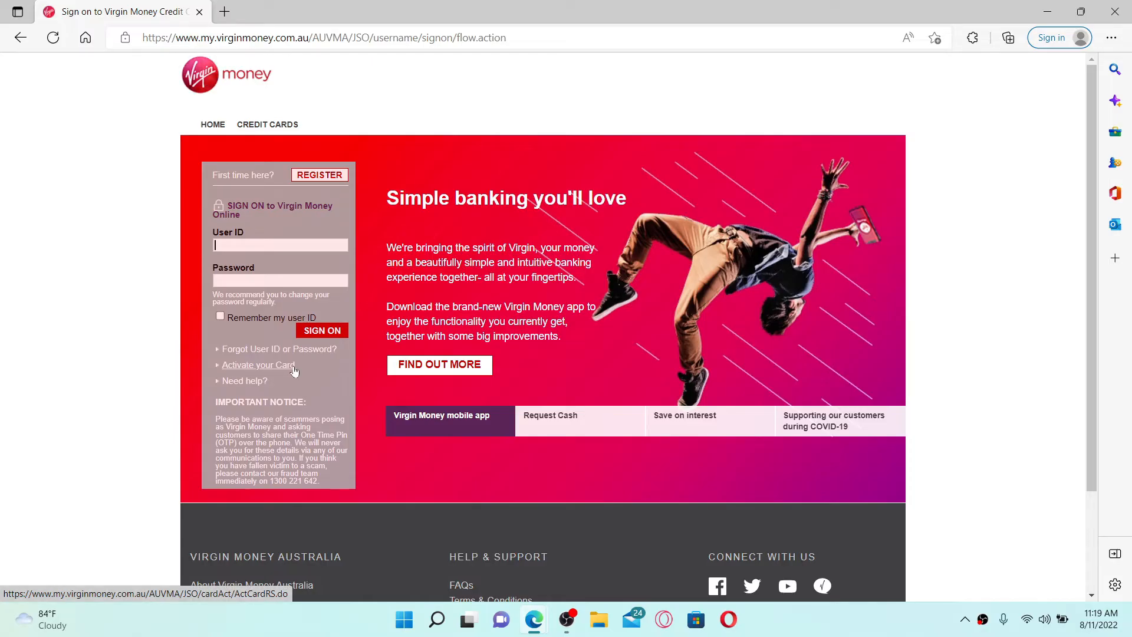
{"action": "left_click", "coordinate": [258, 364]}
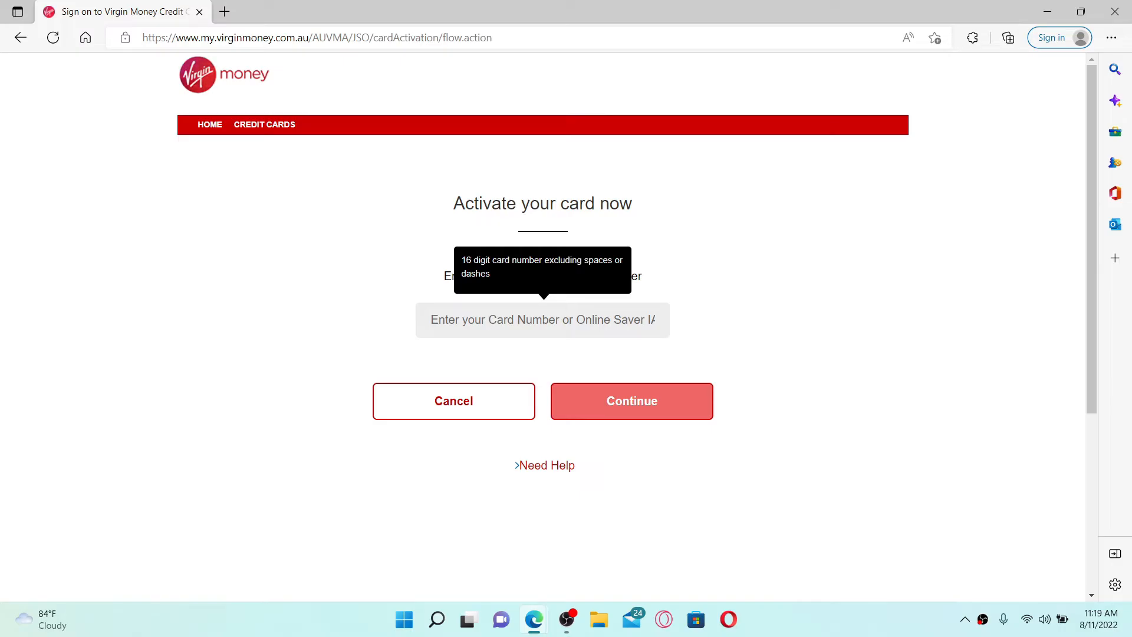
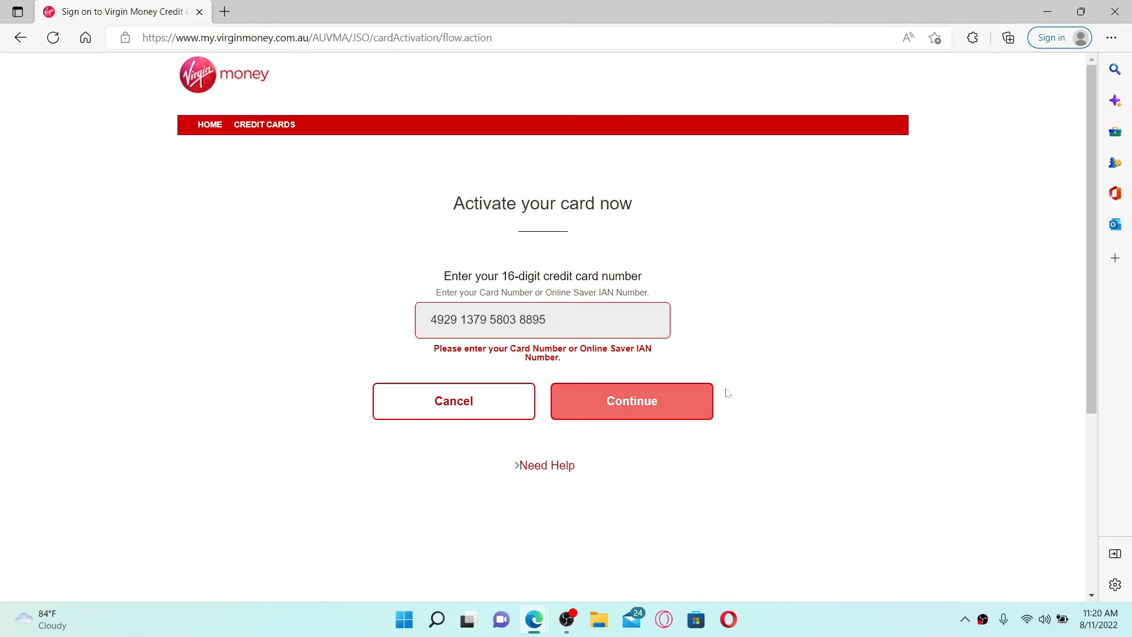
{"action": "mouse_move", "coordinate": [726, 396]}
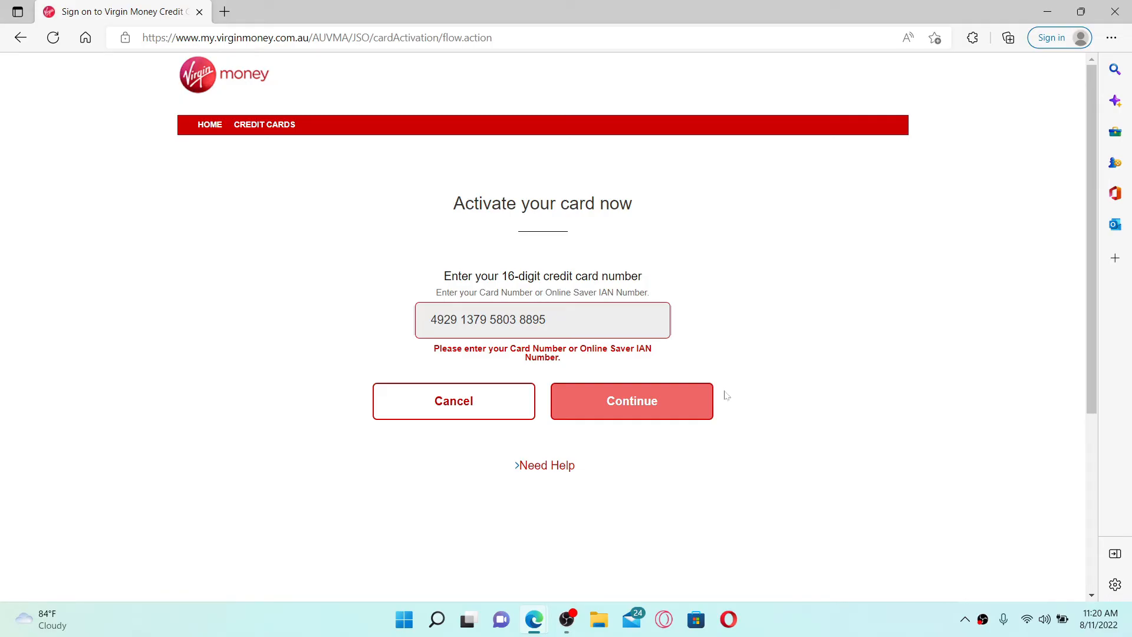